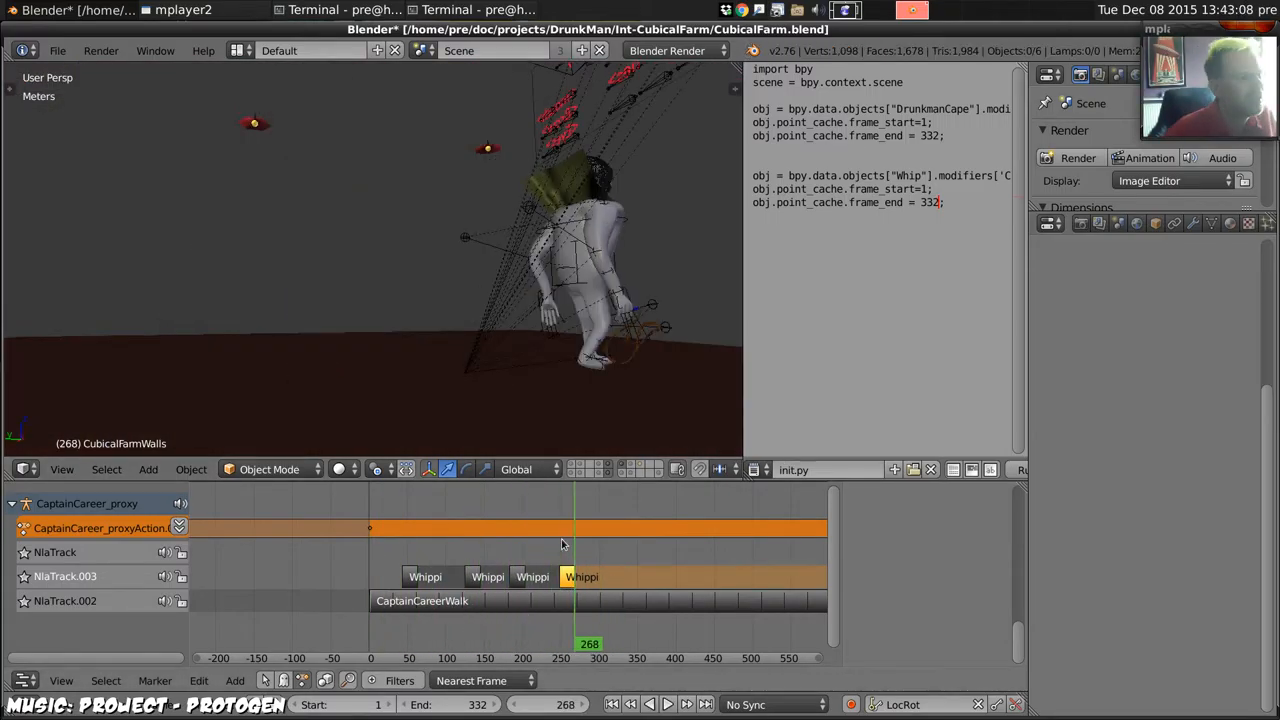
- Load CubicalFarm.blend from the recent files, with the cache script's end frame at 200
click(56, 50)
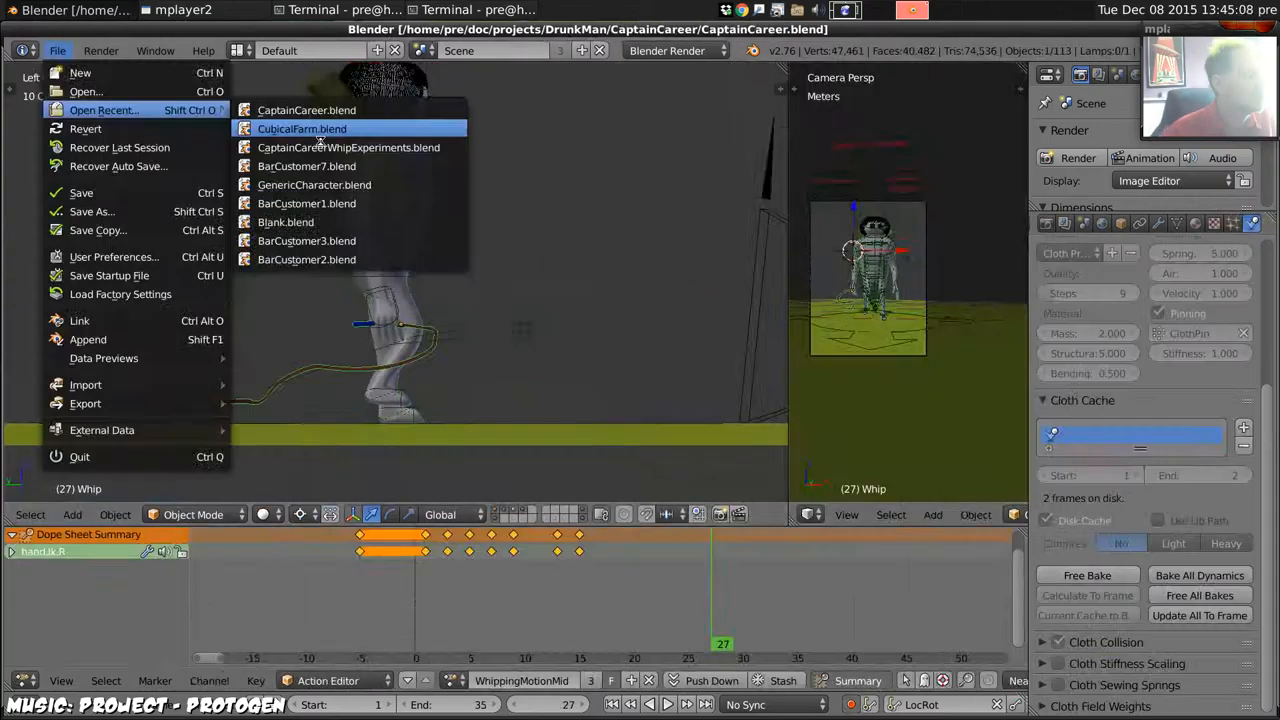
click(300, 128)
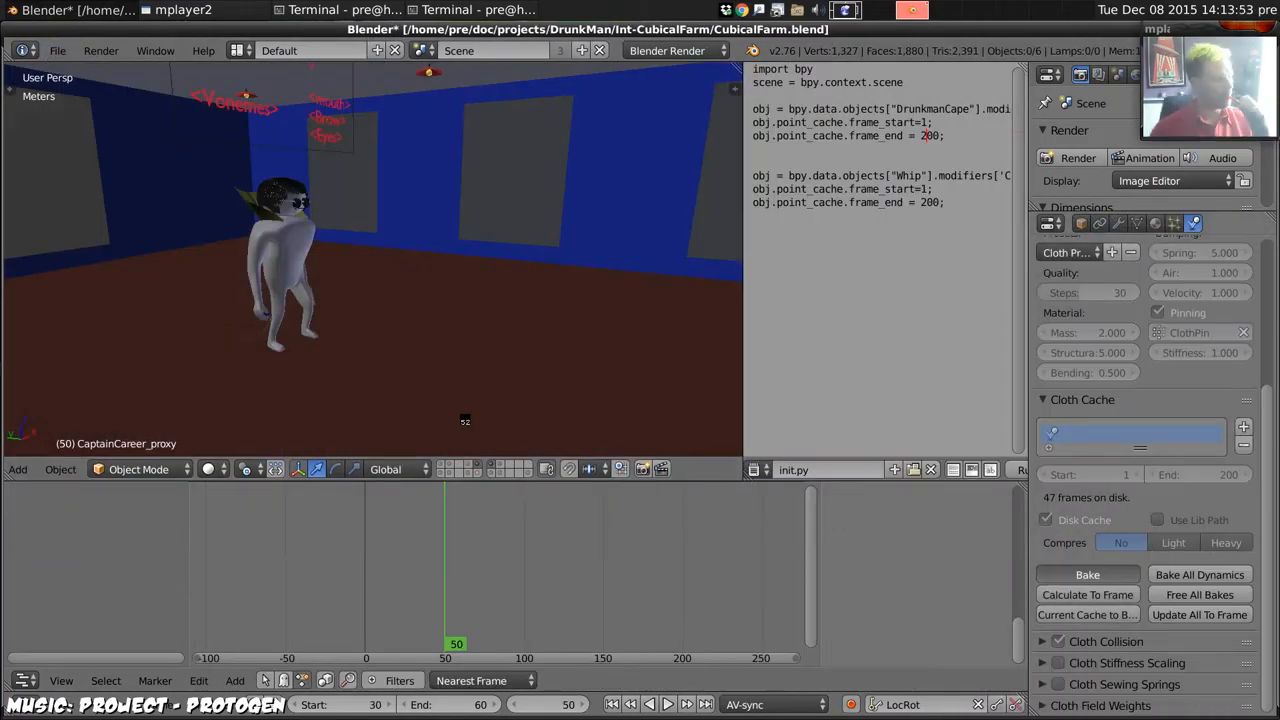
- Reopen CaptainCareer.blend and show the WhippingMotionMid hand keyframes in the Action Editor
click(1088, 574)
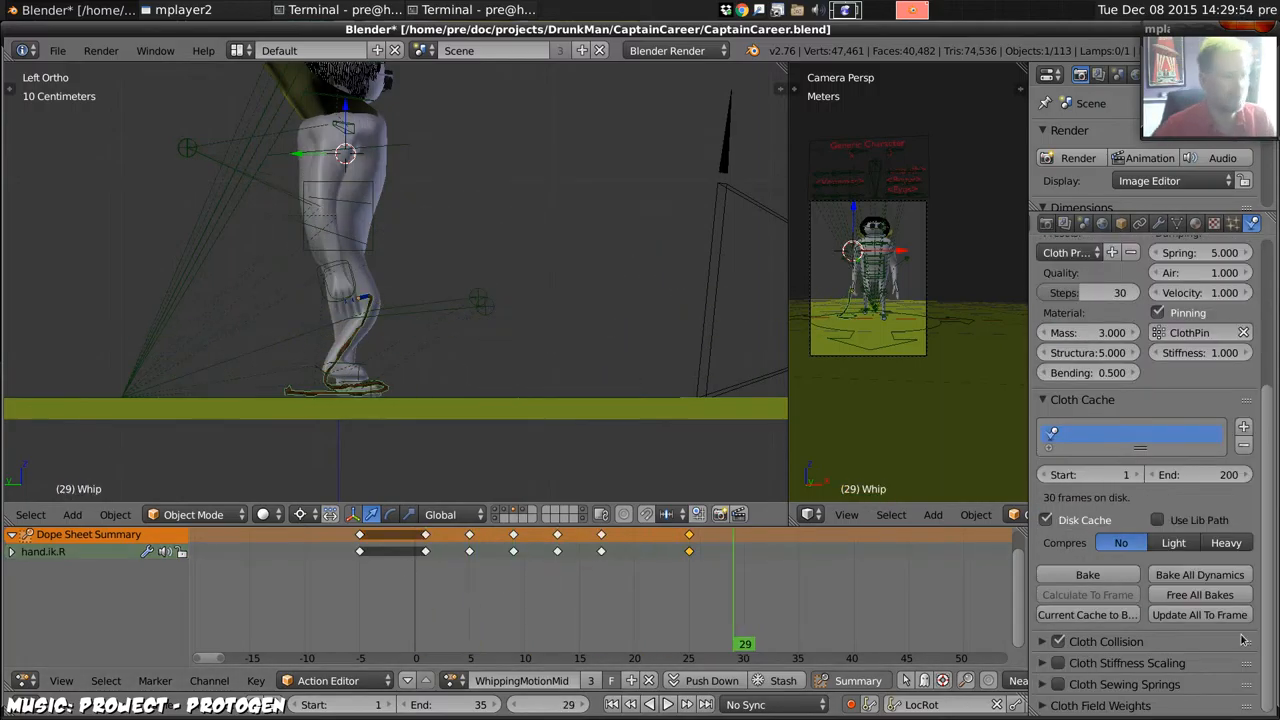
- Create the RoundWhip action keying hand.ik.R and elbow_target.ik.R across frames 1–66
click(648, 704)
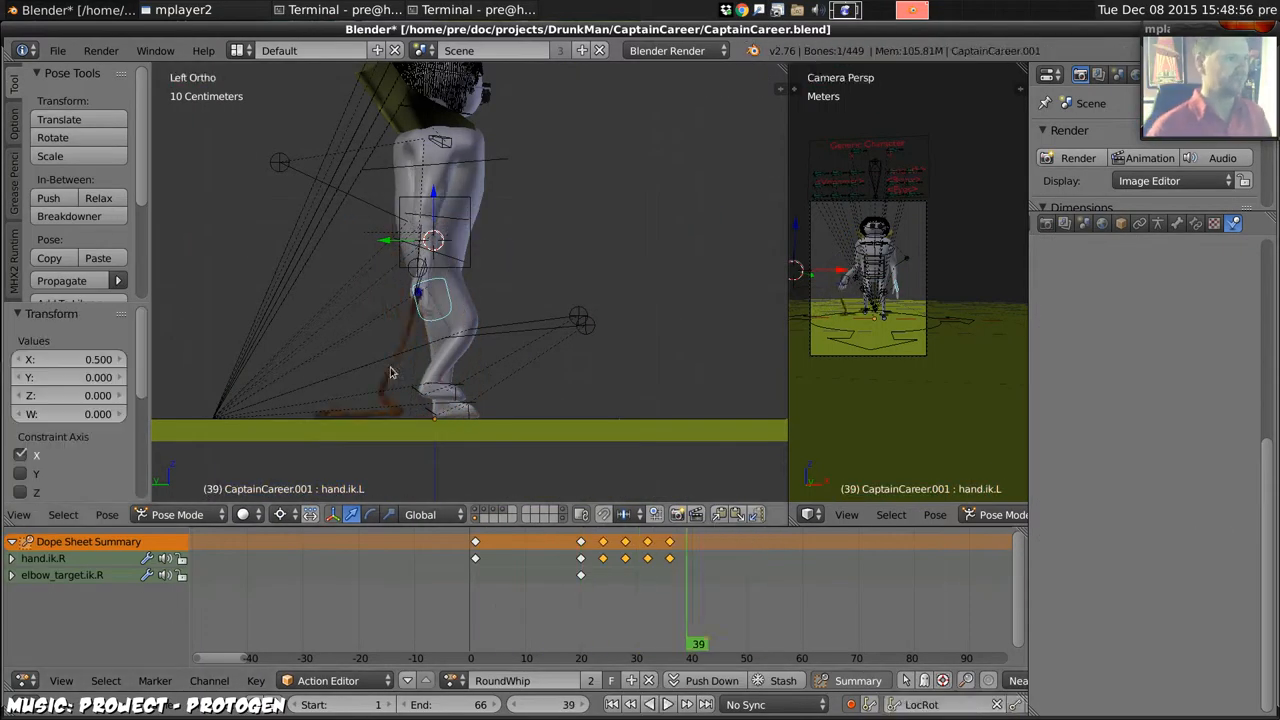
- Add the whipping action as a strip on NlaTrack.003 in the CubicalFarm scene's NLA Editor
click(668, 704)
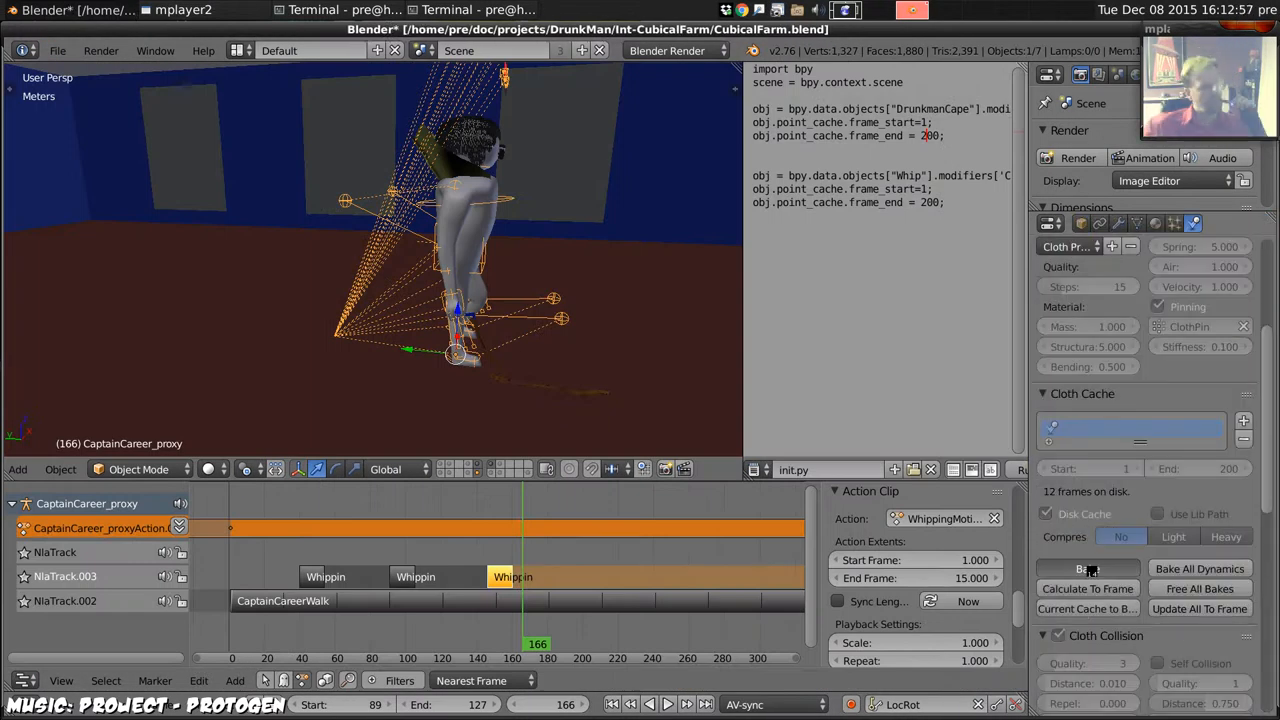
- Play the whip animation through the scene camera over frames 89 to 127
click(1088, 568)
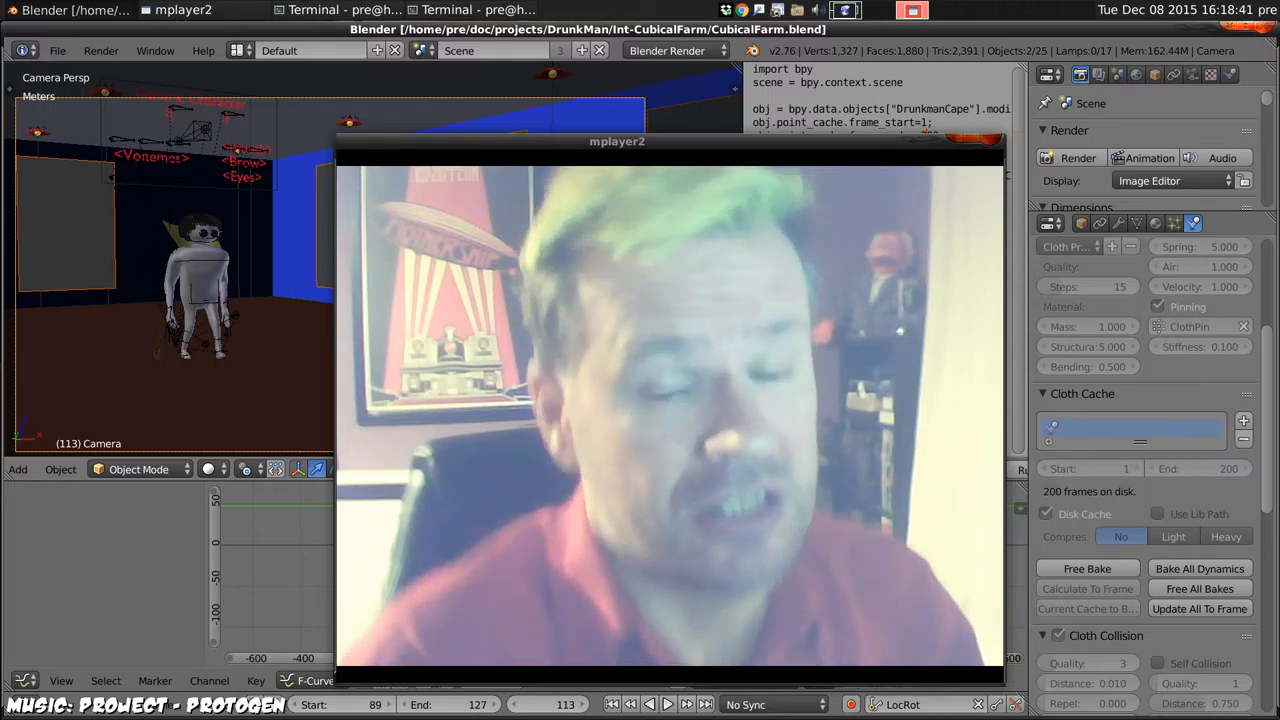
click(668, 704)
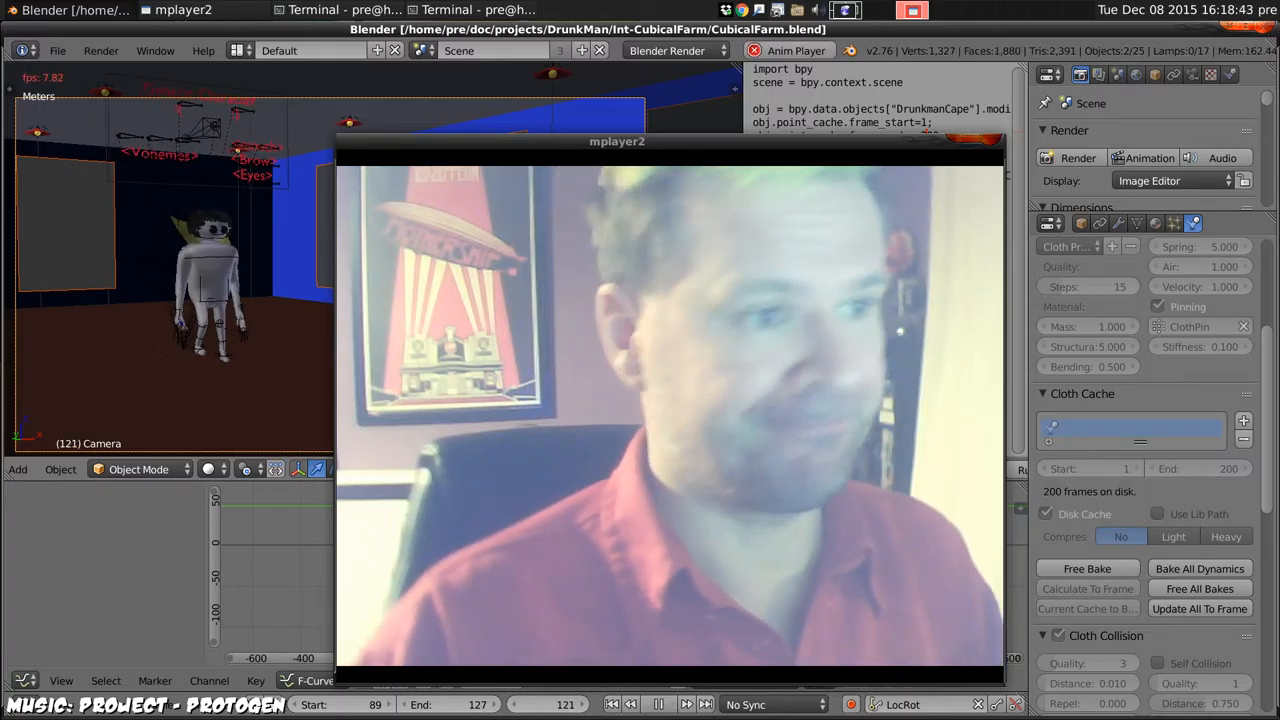